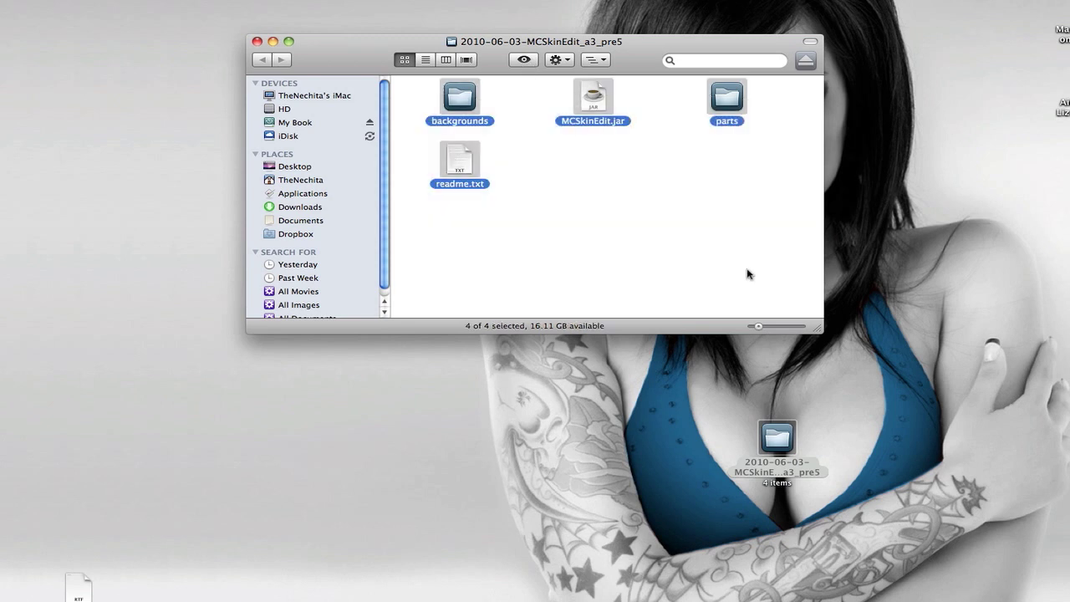
Step: Select MCSkinEdit.jar alone and launch it, raising the downloaded-from-Internet warning
left_click(593, 96)
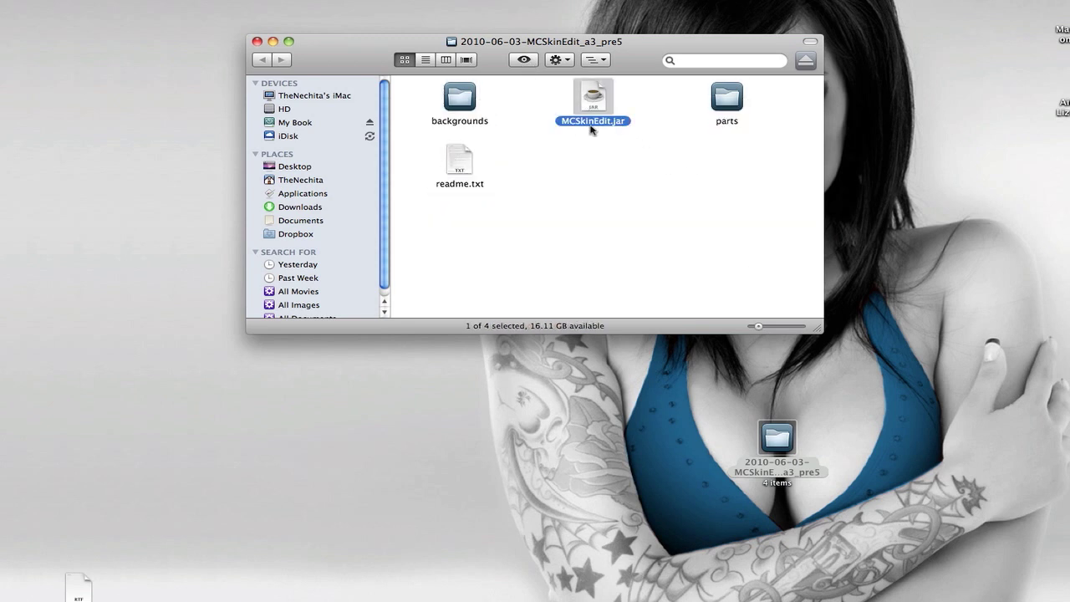
double_click(593, 94)
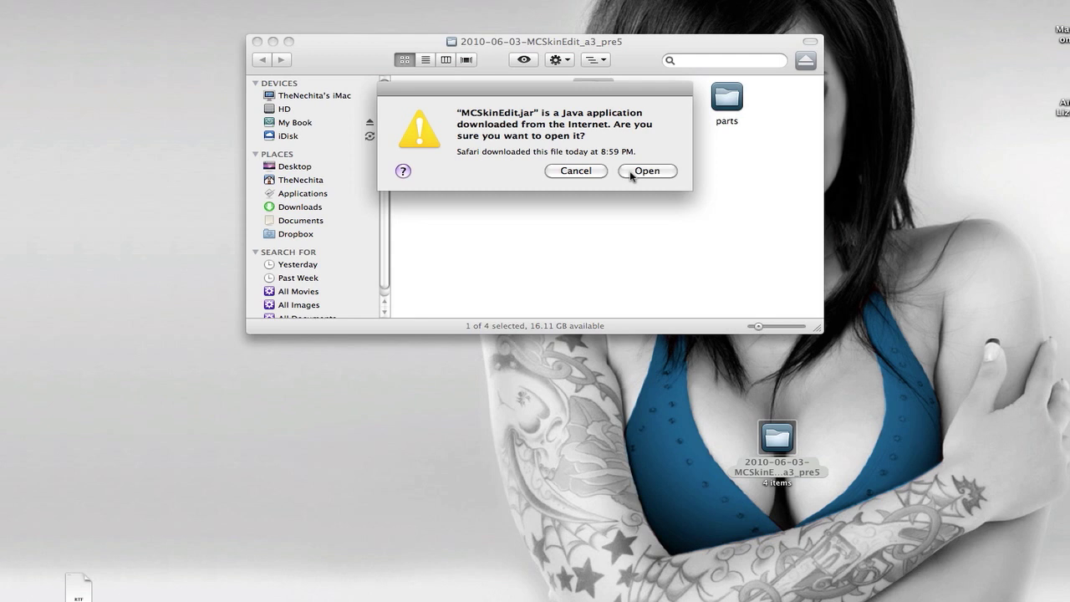
Step: Confirm opening the app, download skintest2.jar from the default URL, and dismiss the success message
left_click(647, 171)
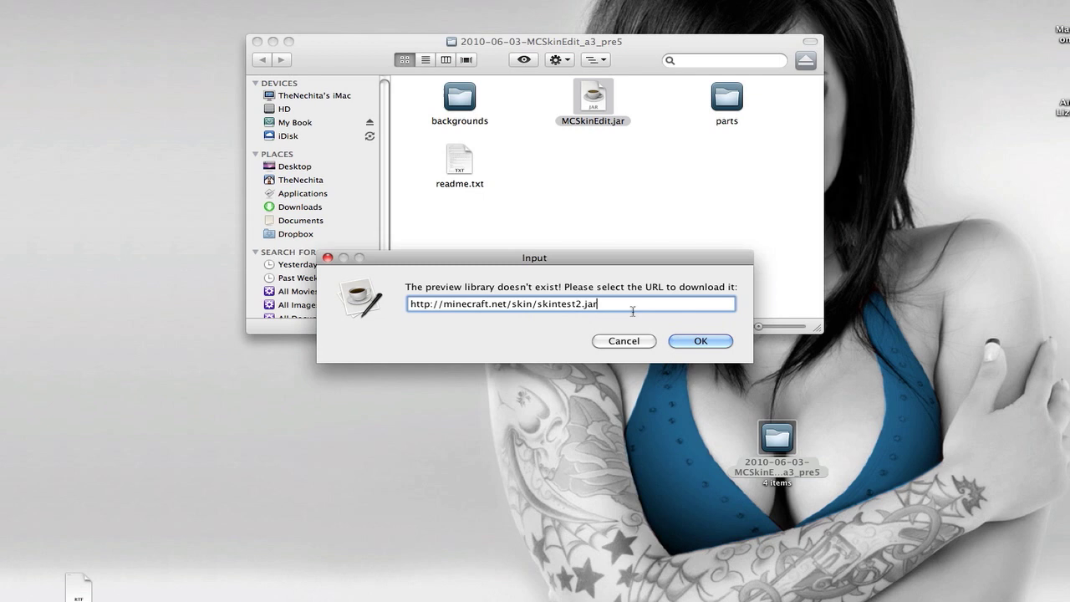
left_click(700, 340)
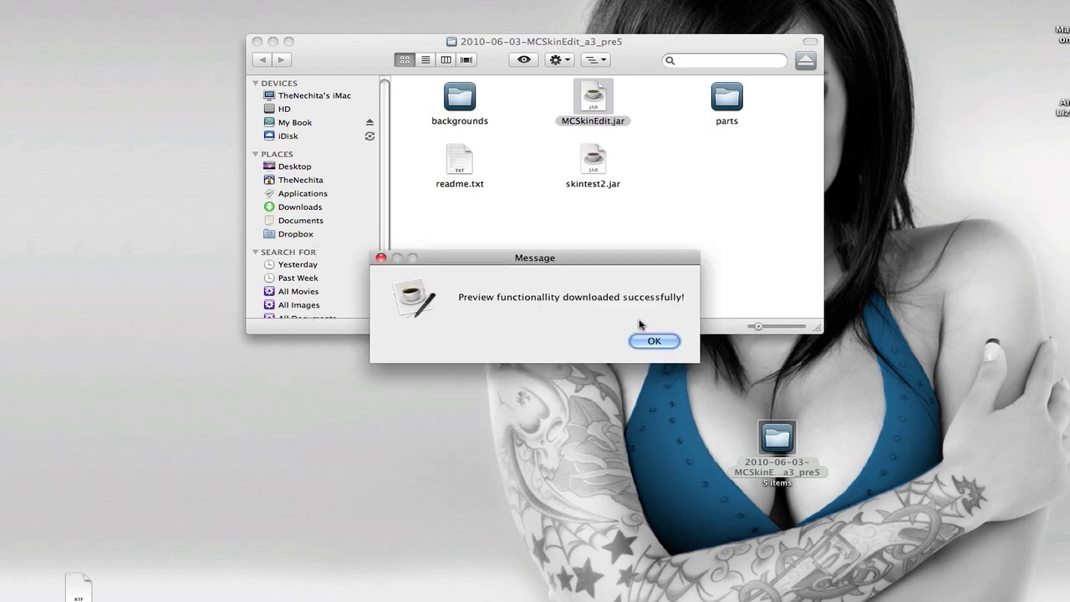
left_click(654, 341)
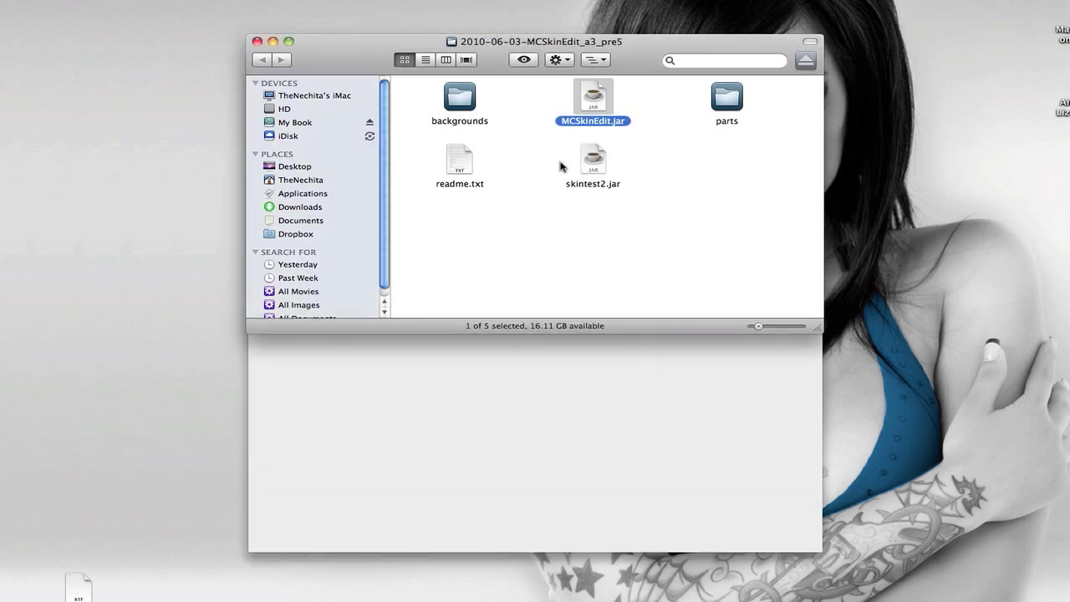
Step: Let the skin editor finish loading and choose green from the Swatches palette
double_click(592, 94)
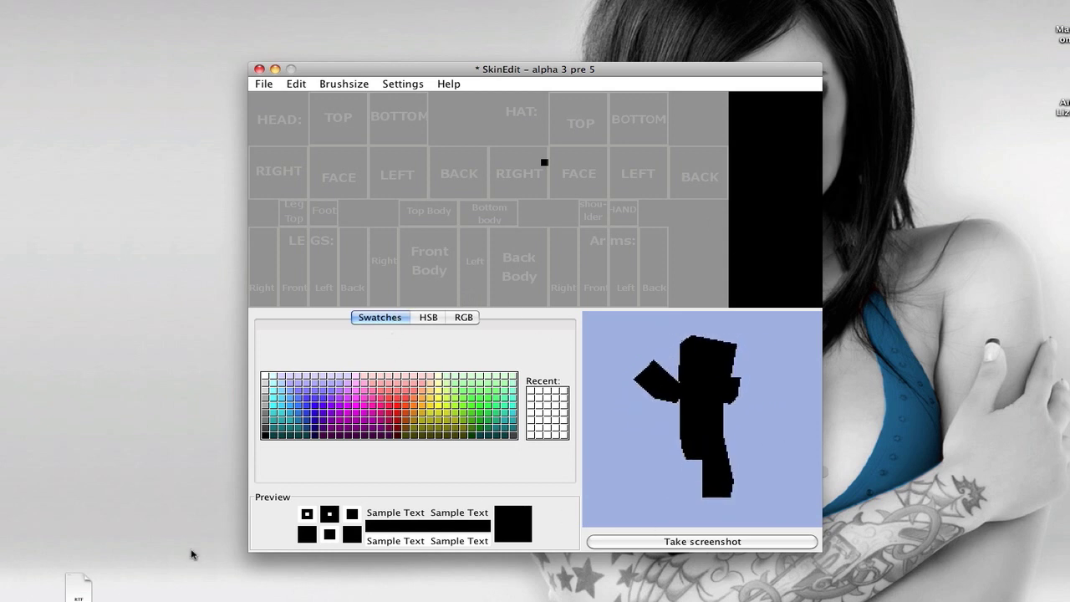
left_click(362, 417)
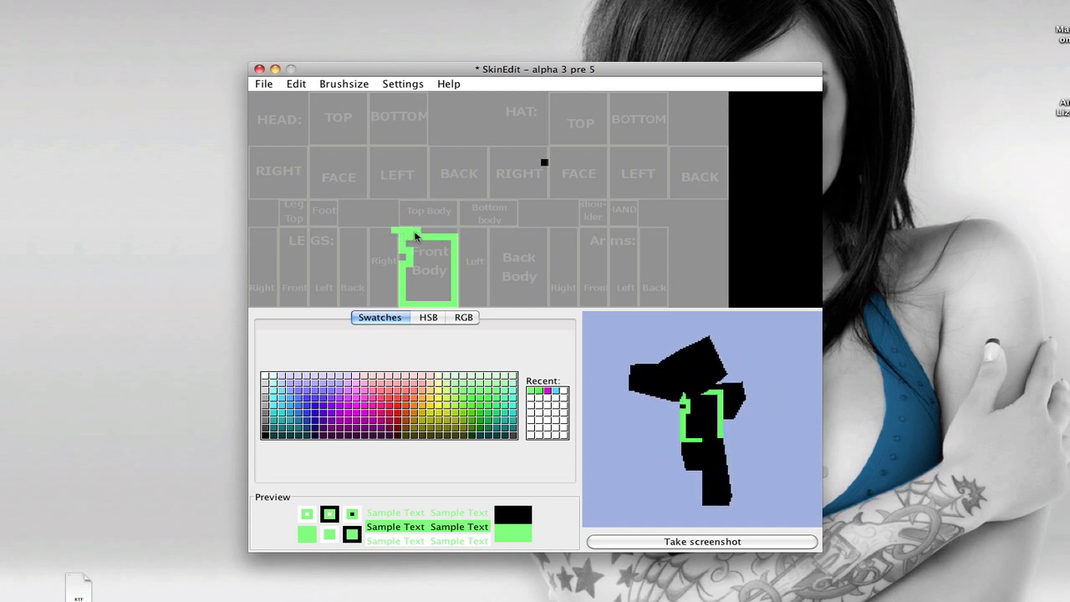
Step: Paint the front body green, add red dots, and save as 'sdbhfasbdfasdf'
left_click_drag(418, 236, 443, 265)
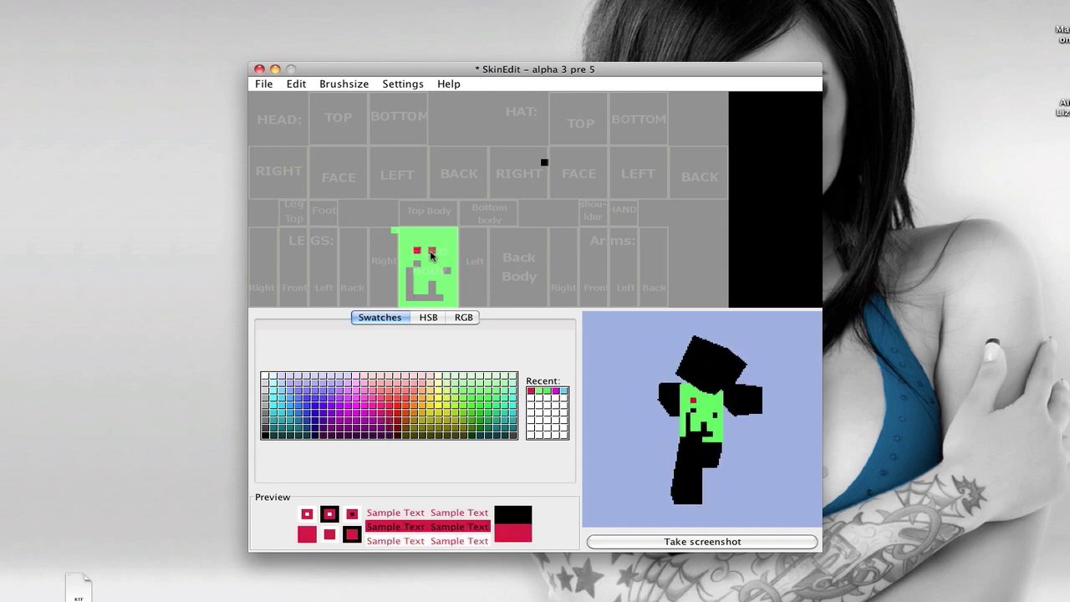
left_click(468, 251)
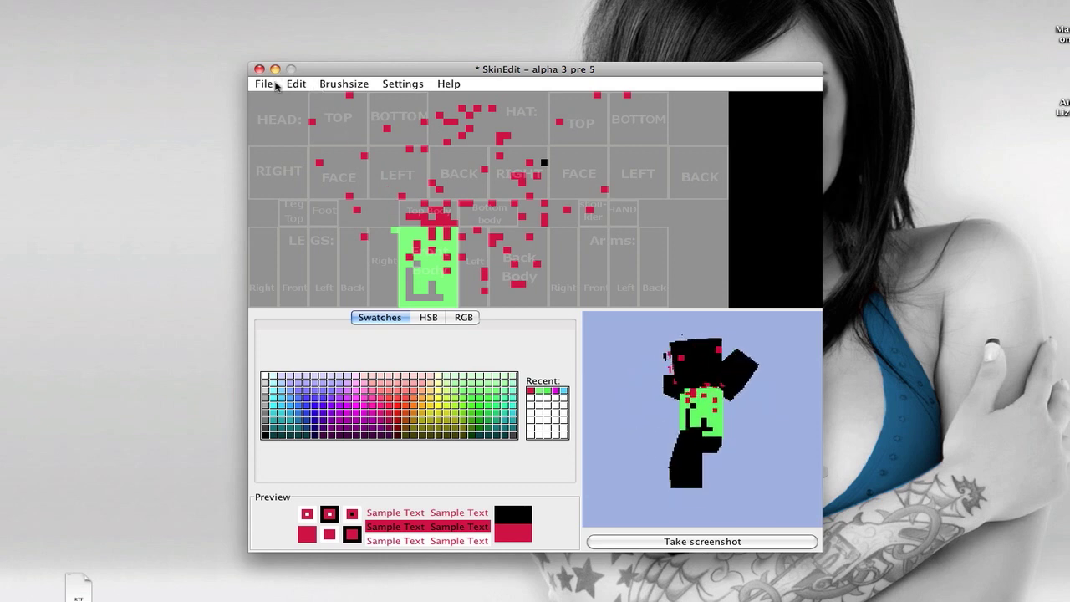
left_click(263, 82)
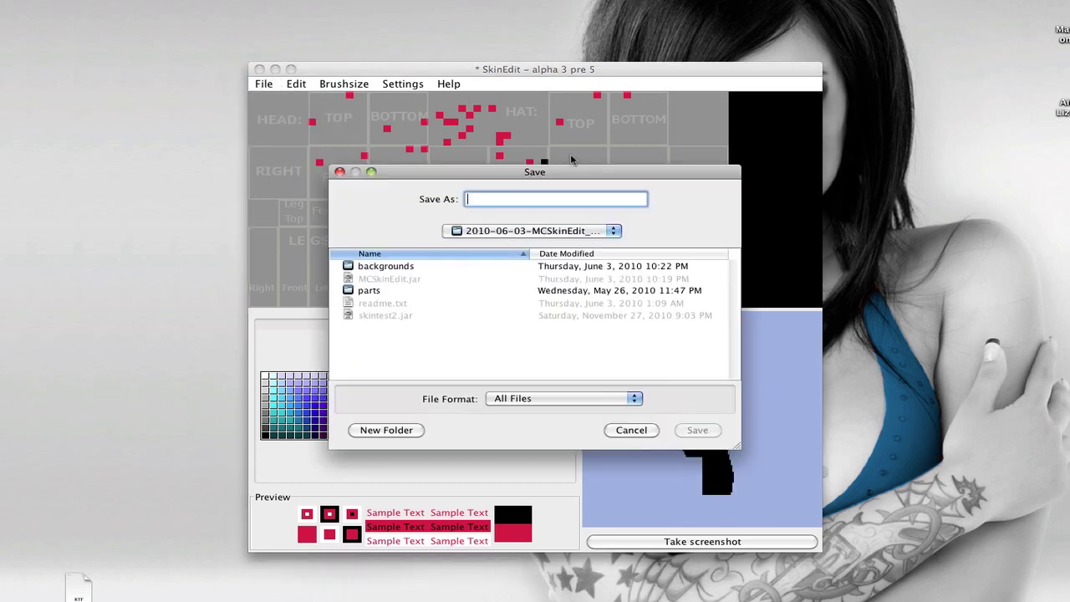
type("sdbhfasbdfasdf")
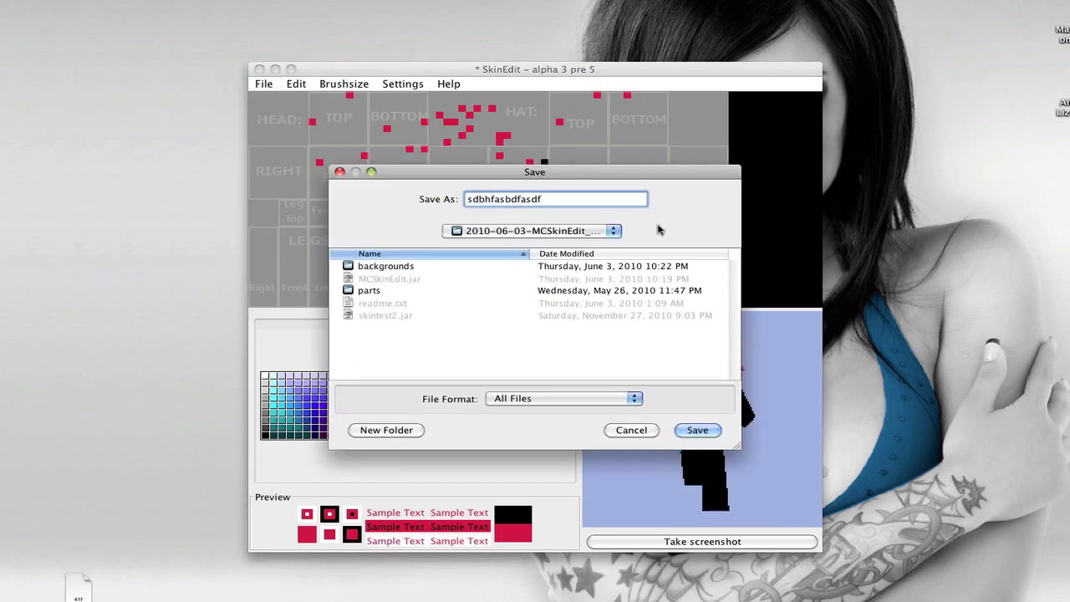